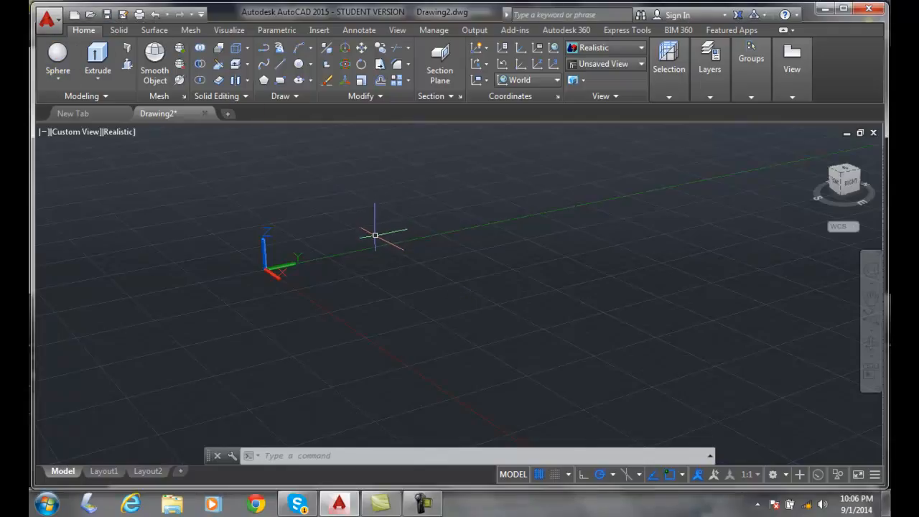
Create a sphere centred at 7,5 with radius 1.5
click(57, 59)
text(7,5)
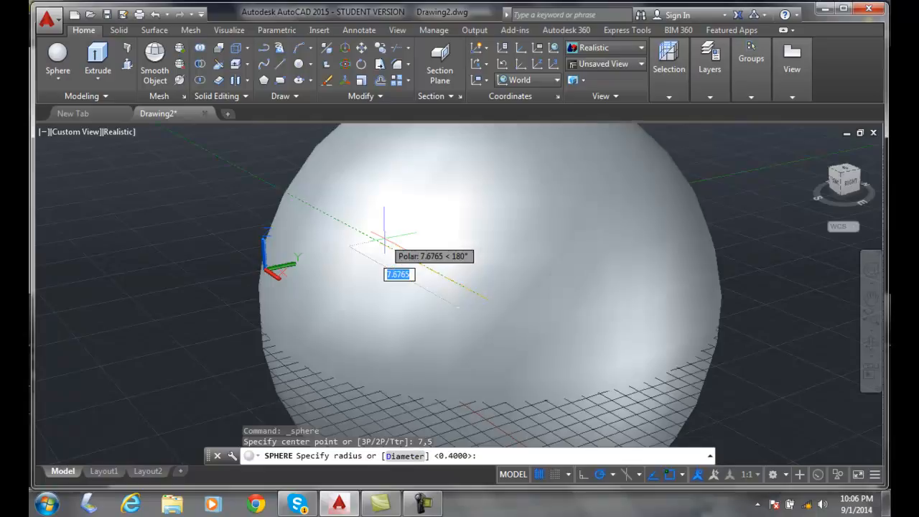
text(1.5)
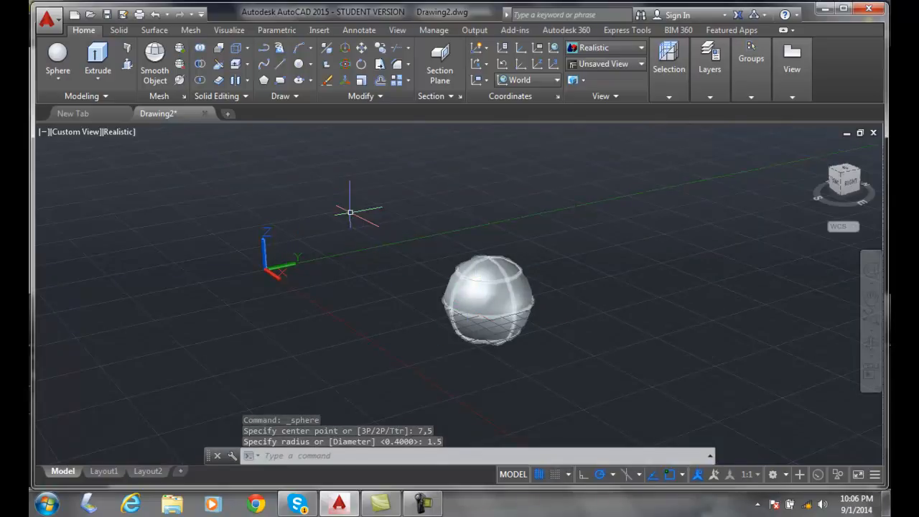
click(118, 131)
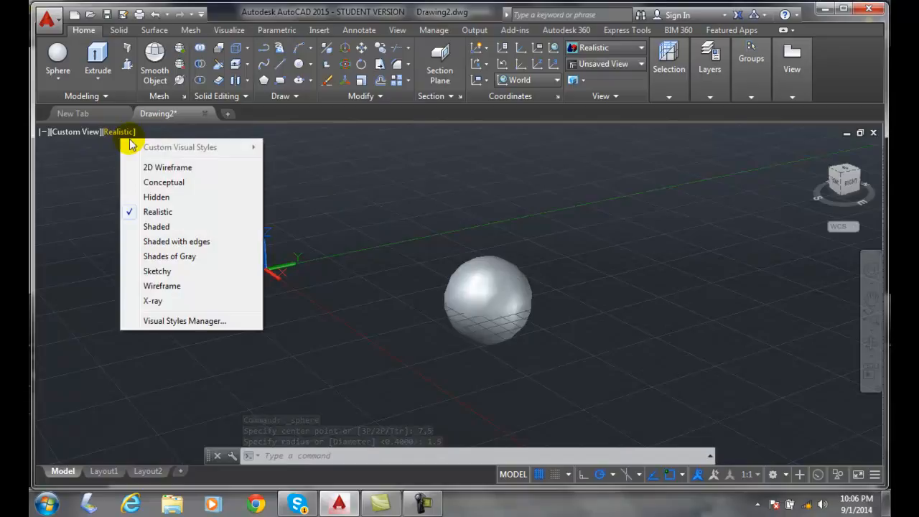
click(164, 182)
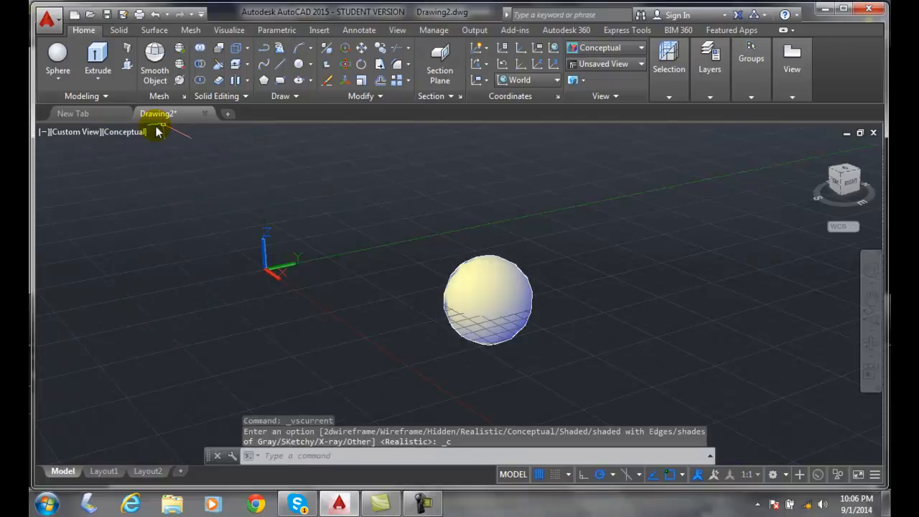
click(125, 131)
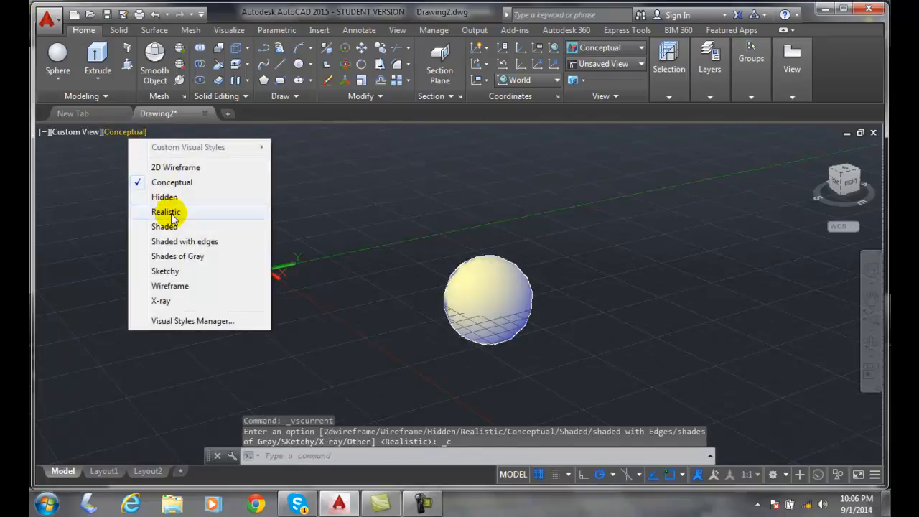
click(166, 211)
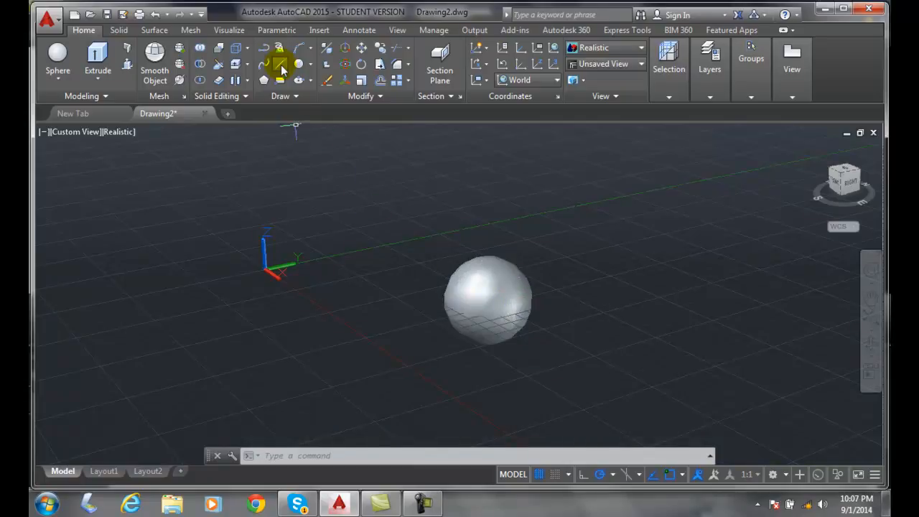
Draw a line from the sphere's centre, @1.5 at angles 30° and 60°
click(280, 63)
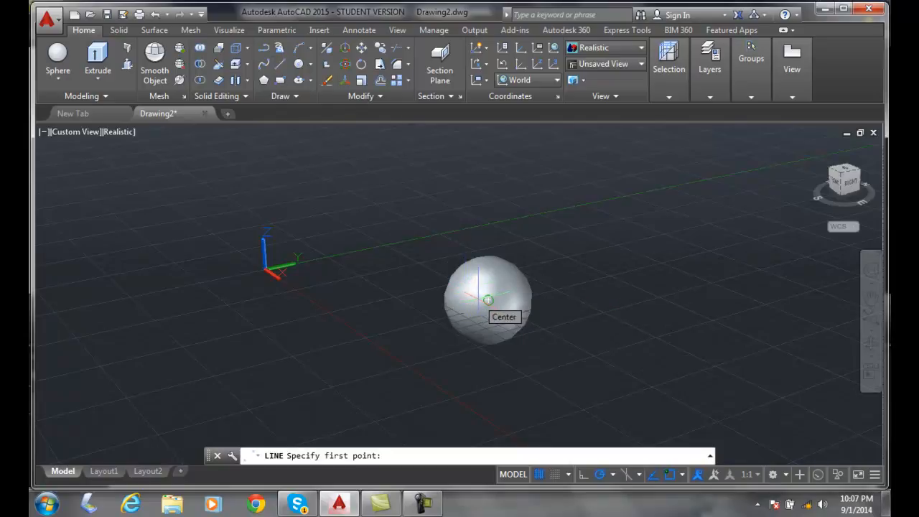
click(489, 299)
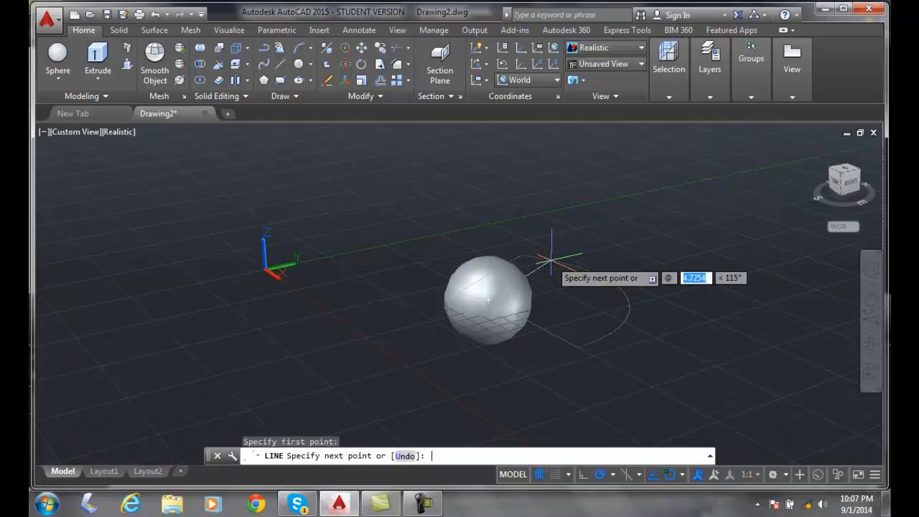
text(1.5)
click(731, 277)
text(30)
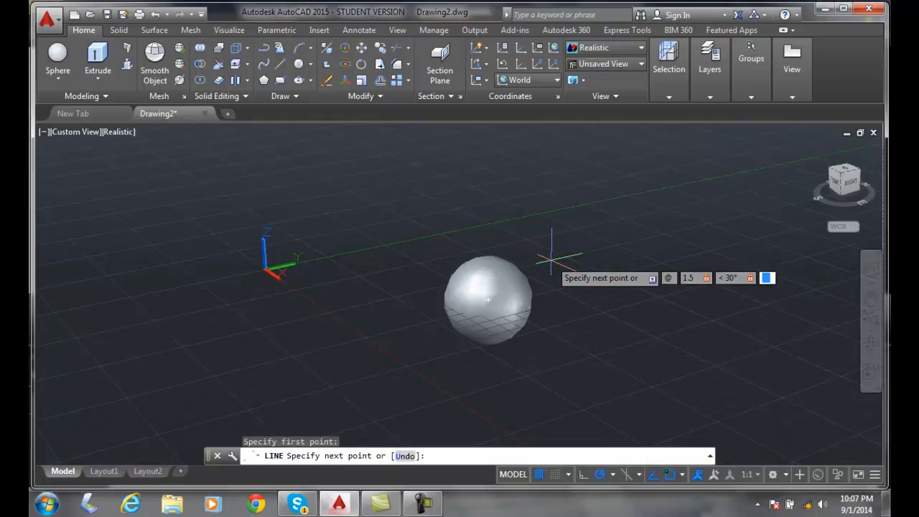
text(60)
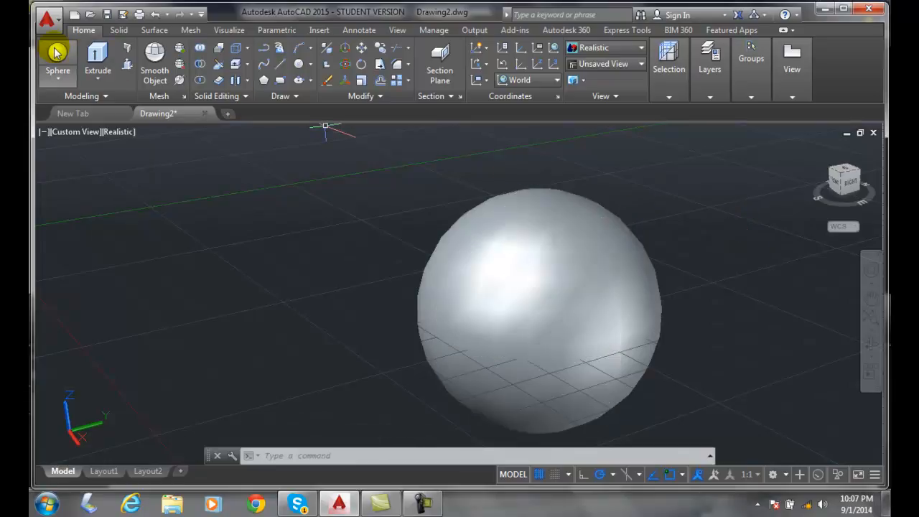
Place a 0.4-radius sphere centred at the line's outer endpoint
click(58, 54)
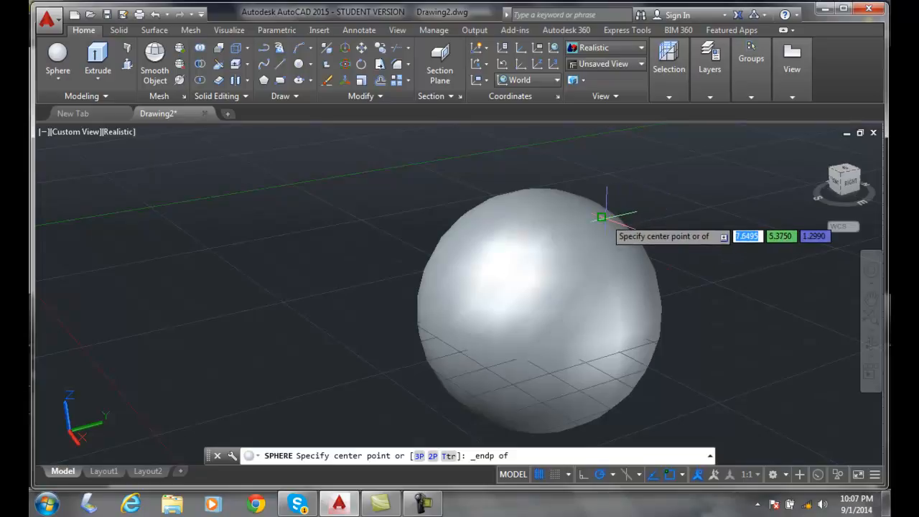
click(602, 218)
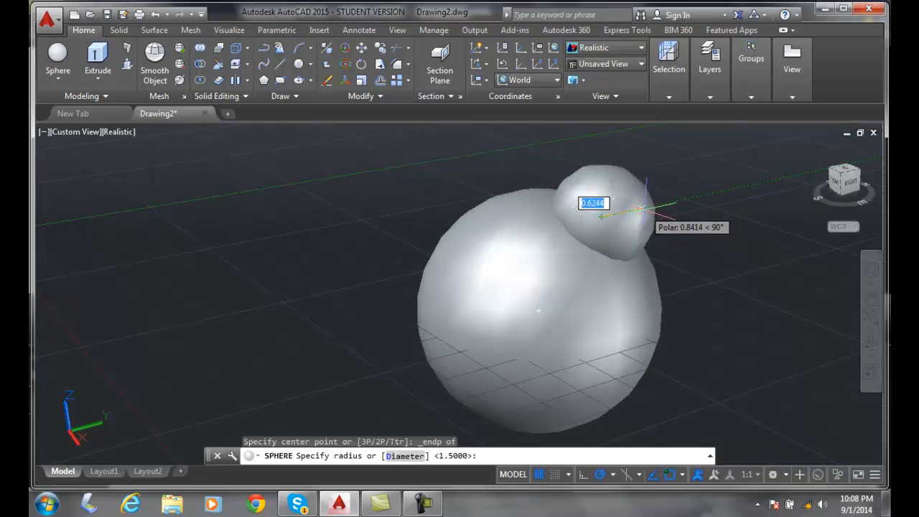
text(.4)
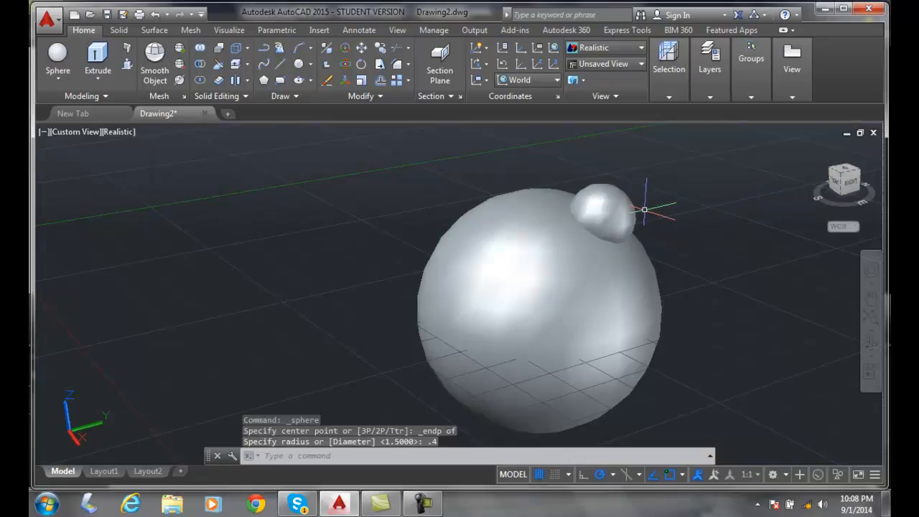
mouse_move(718, 331)
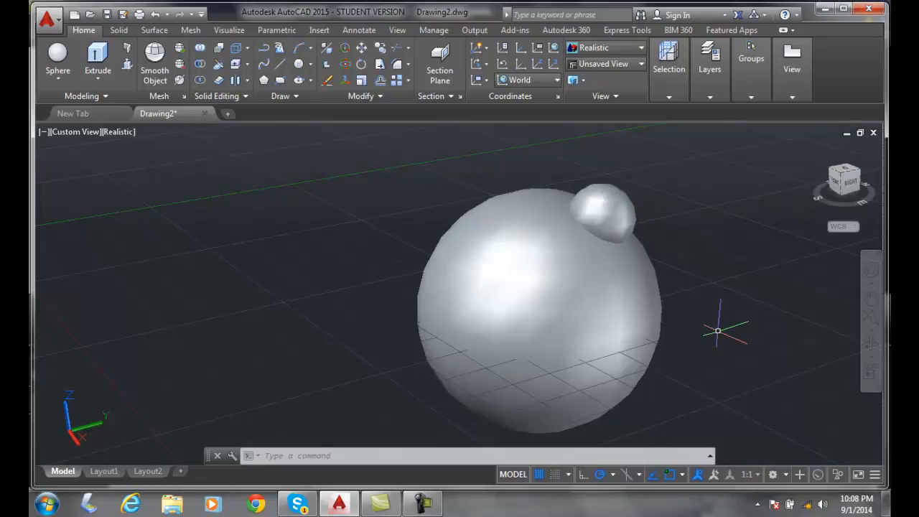
Window-select both spheres and the line for LIST (3 found)
click(541, 293)
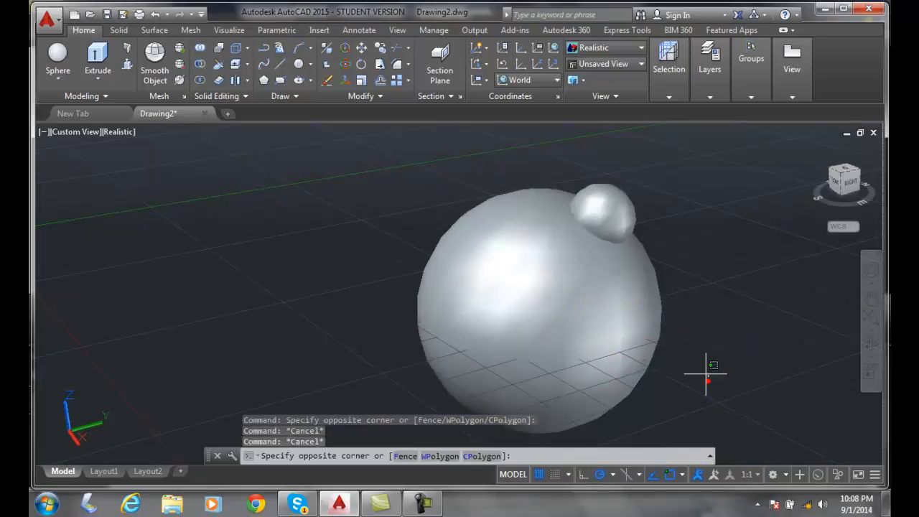
click(538, 288)
text(LIST)
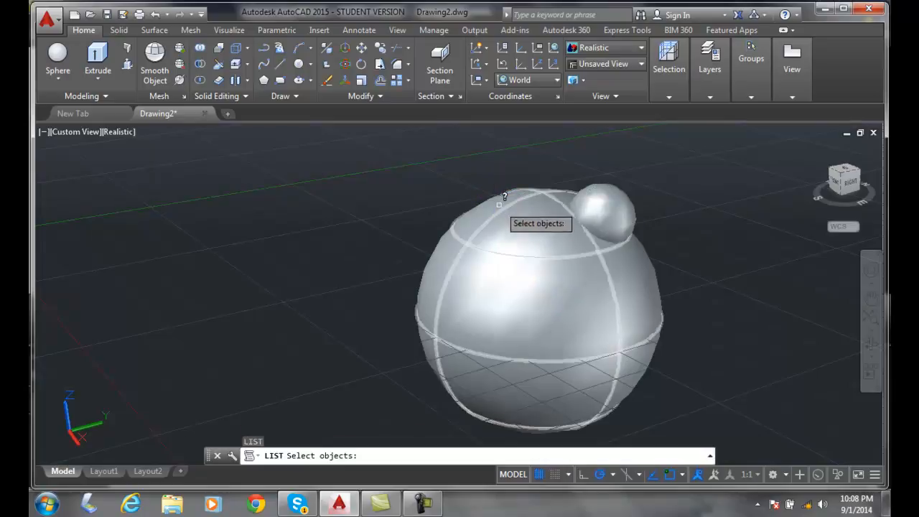
drag(505, 196, 697, 327)
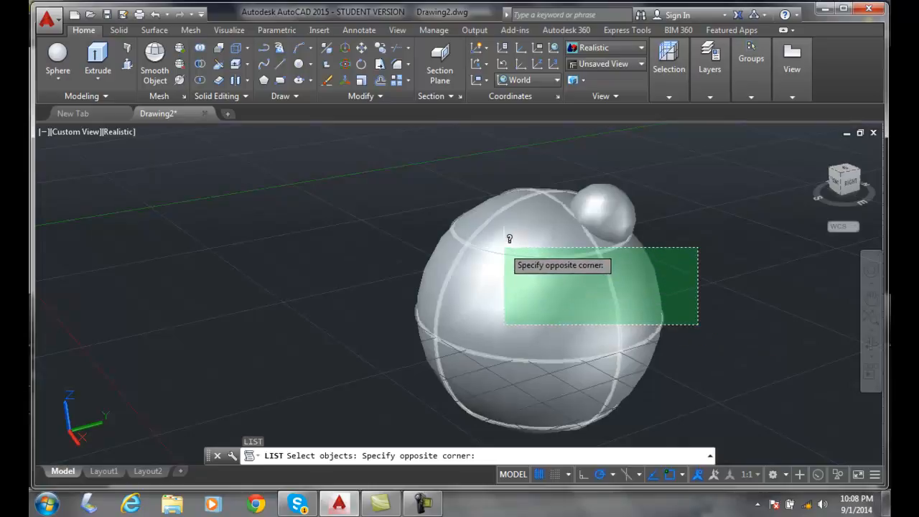
mouse_move(371, 235)
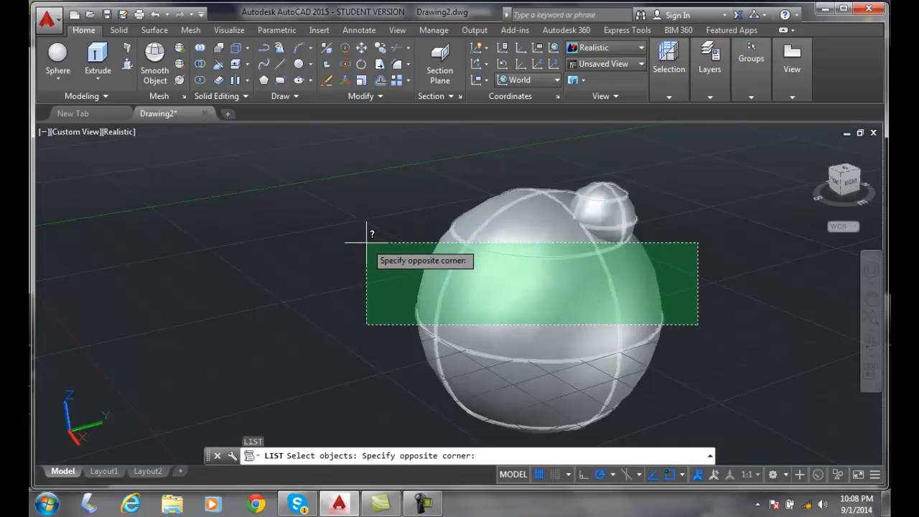
click(435, 287)
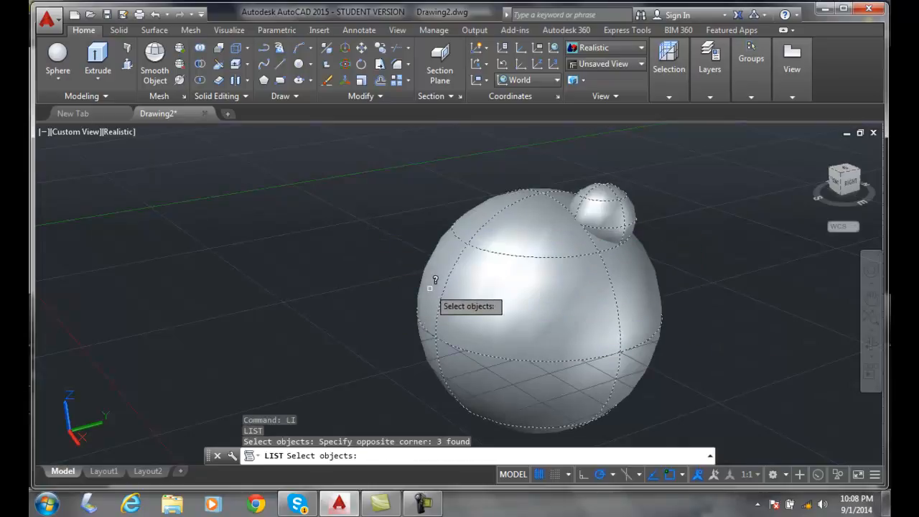